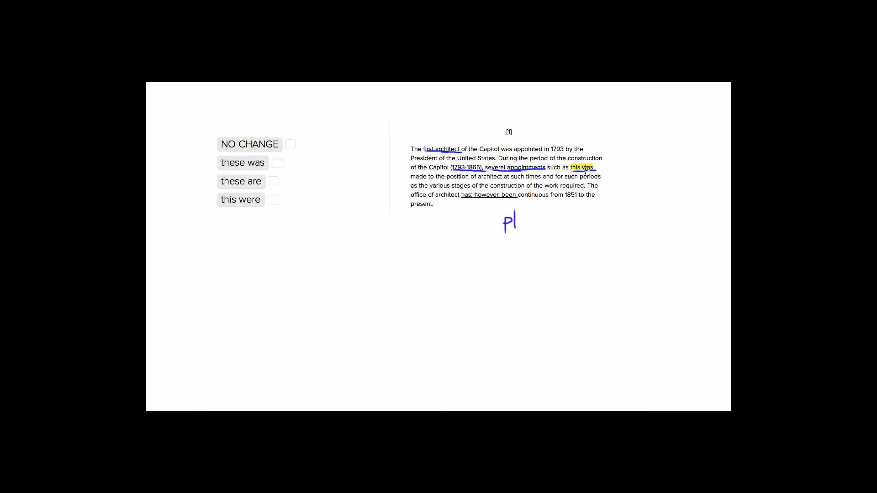
# Step: Mark "this was" as singular with a handwritten S beside it
pyautogui.moveTo(593, 170); pyautogui.dragTo(646, 169)
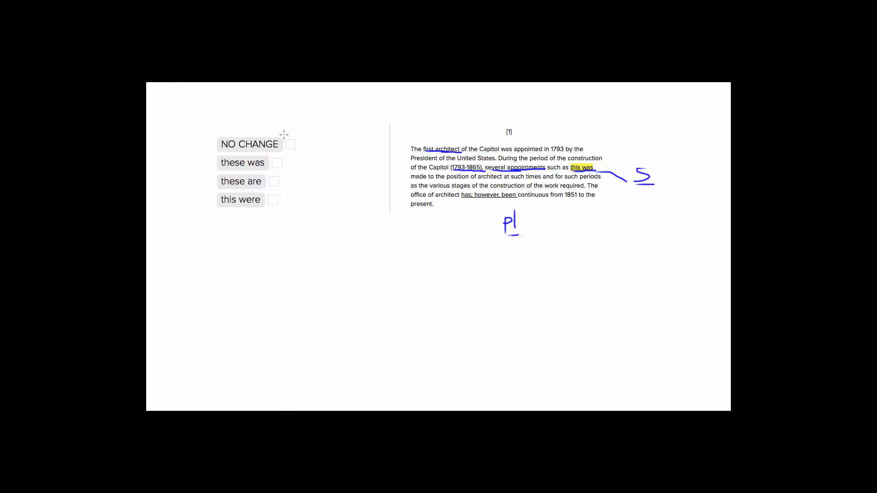
# Step: Strike out NO CHANGE and underline "these" in the "these was" choice
pyautogui.moveTo(285, 138); pyautogui.dragTo(308, 153)
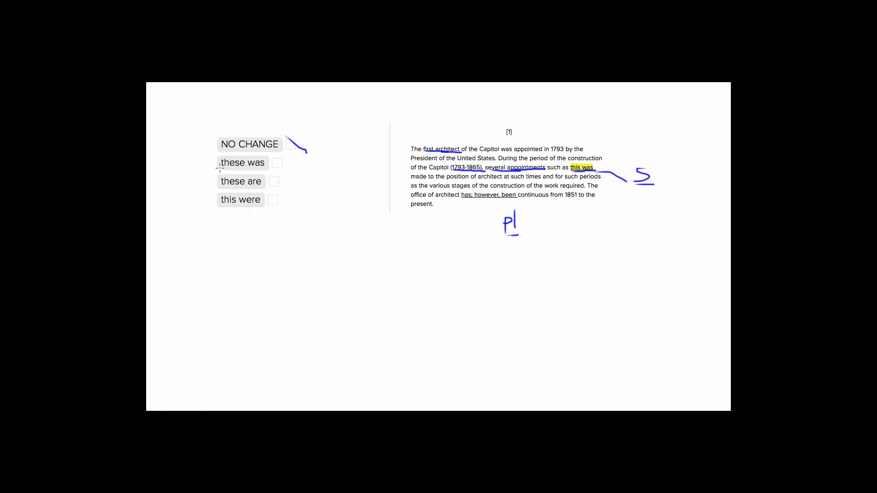
pyautogui.click(241, 163)
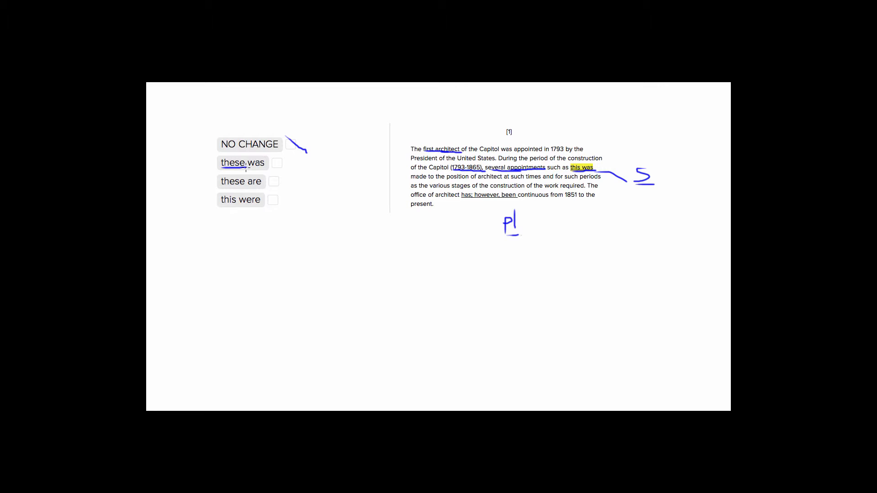